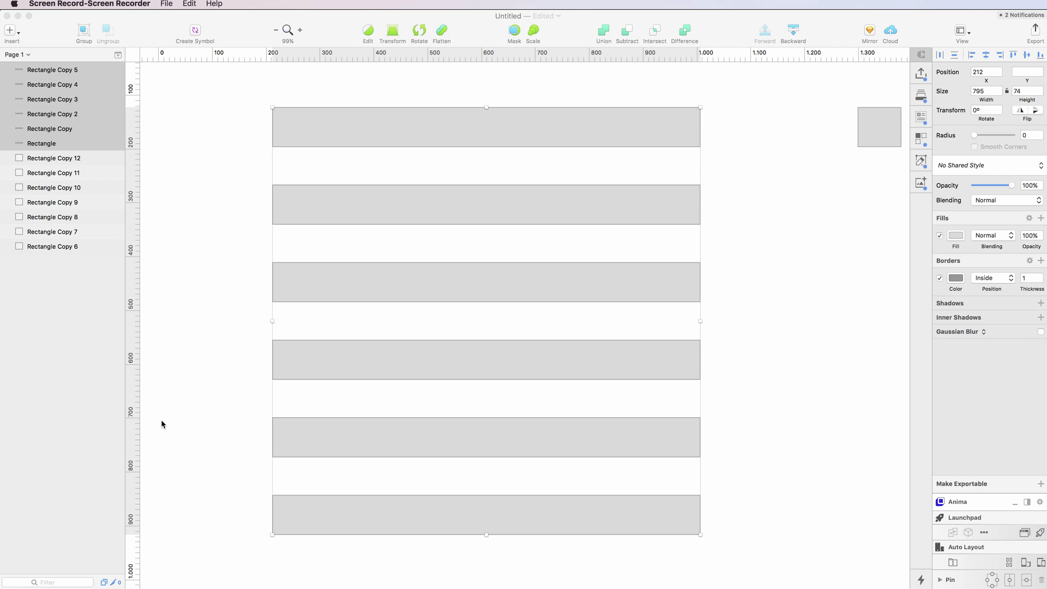
{"action": "mouse_move", "coordinate": [197, 307]}
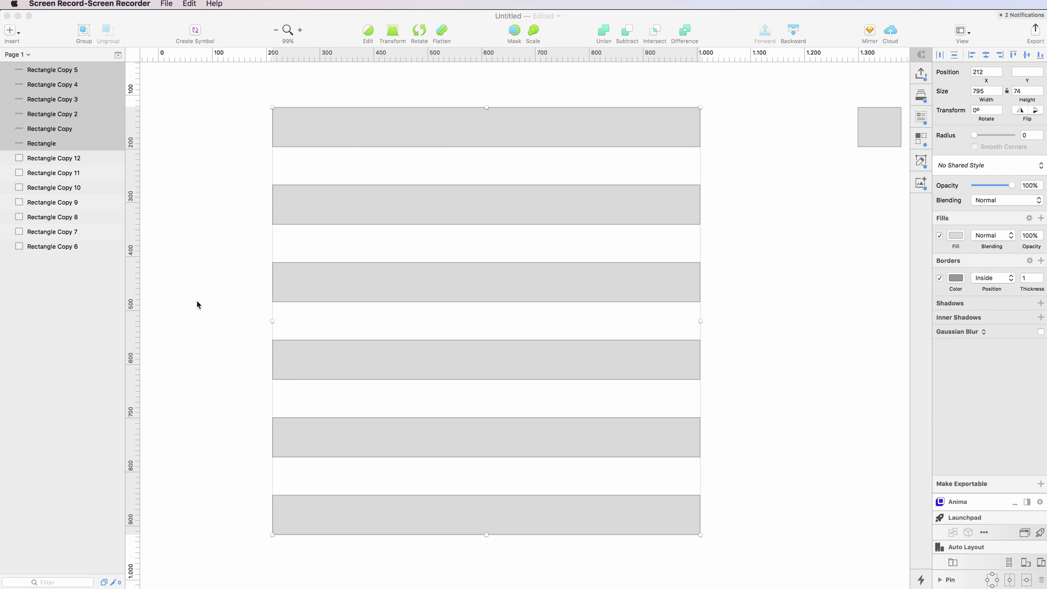
{"action": "mouse_move", "coordinate": [117, 105]}
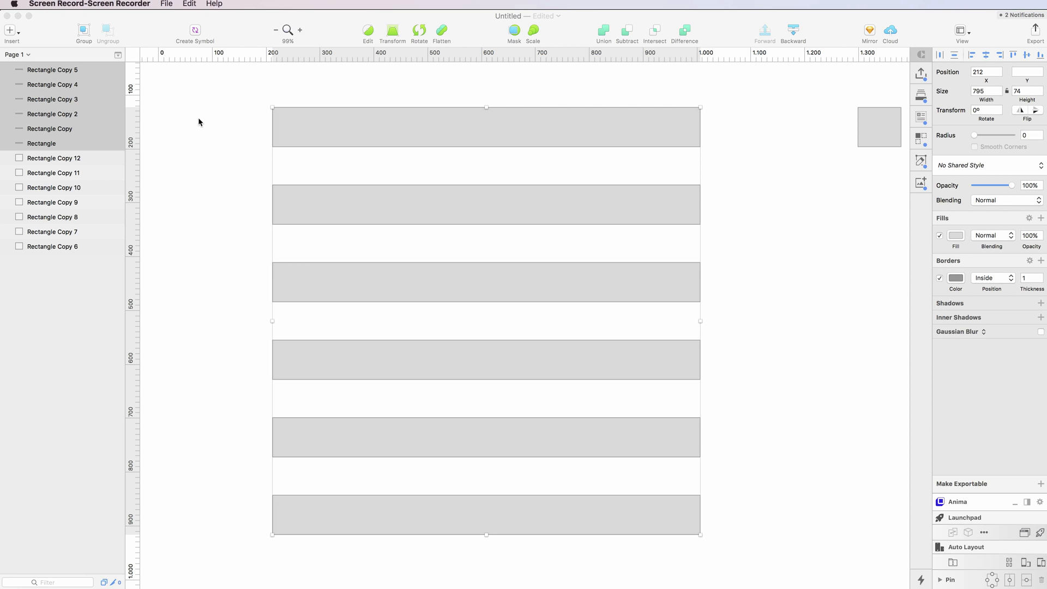
{"action": "mouse_move", "coordinate": [85, 98]}
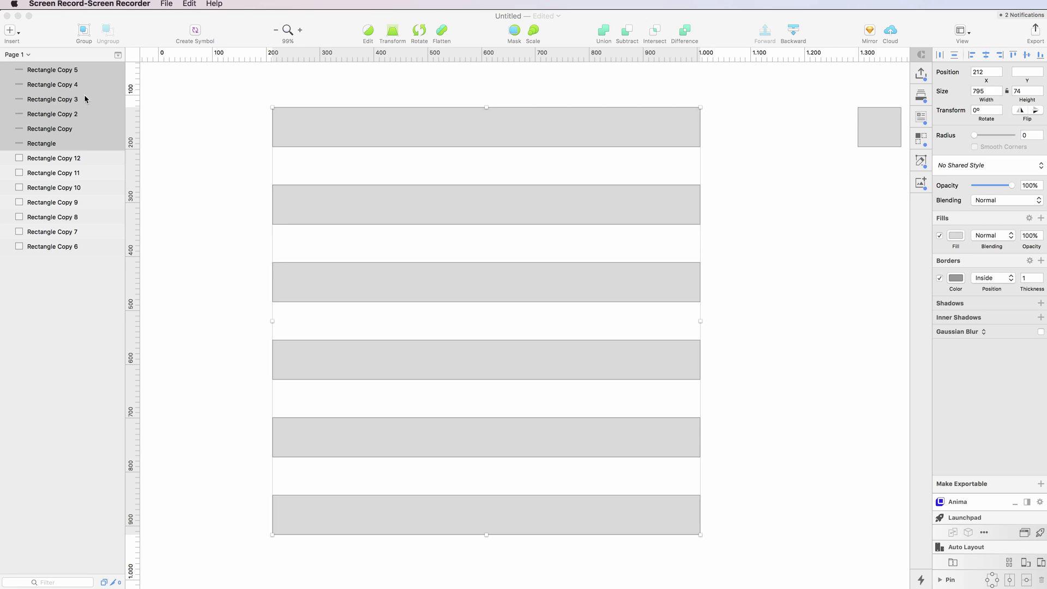
{"action": "mouse_move", "coordinate": [70, 86]}
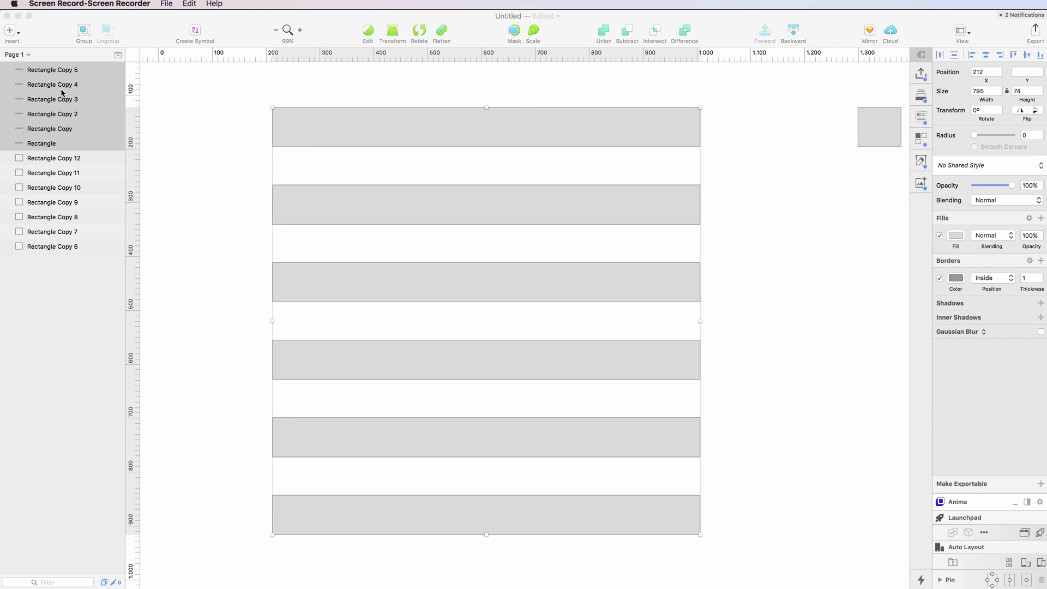
{"action": "mouse_move", "coordinate": [65, 140]}
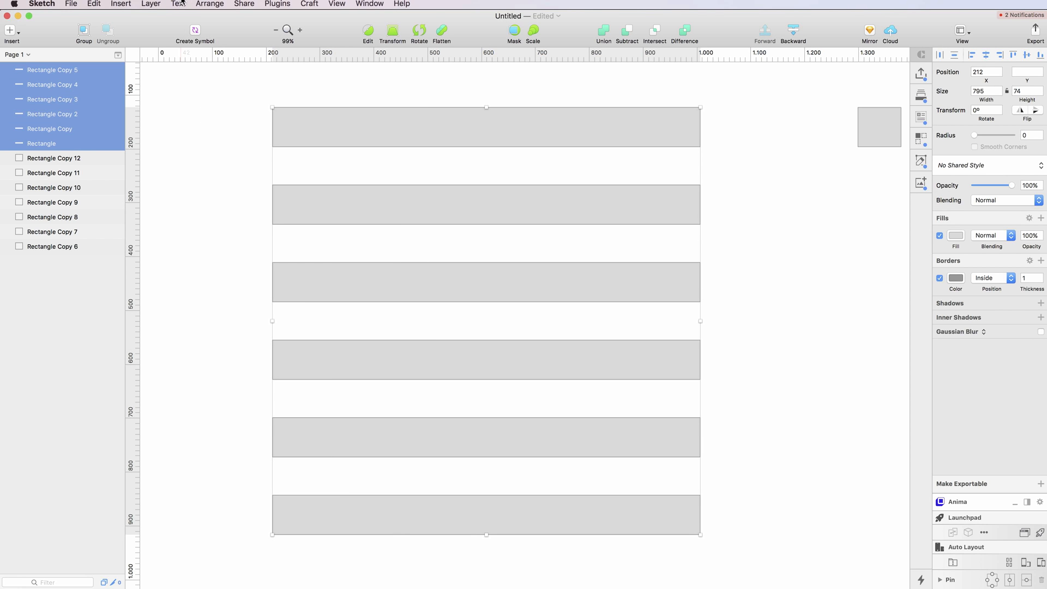
{"action": "mouse_move", "coordinate": [69, 149]}
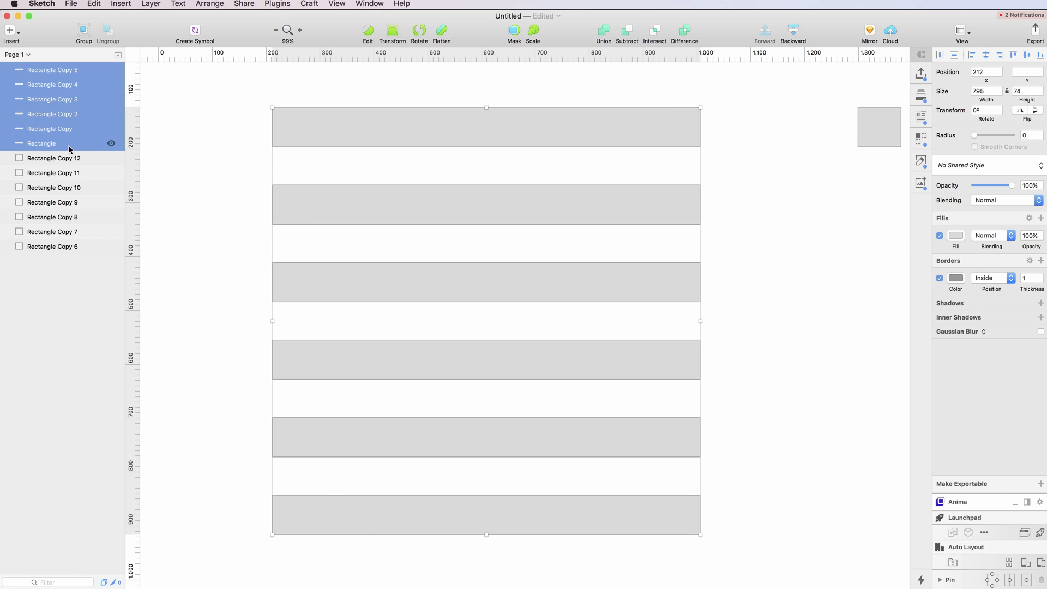
{"action": "mouse_move", "coordinate": [79, 143]}
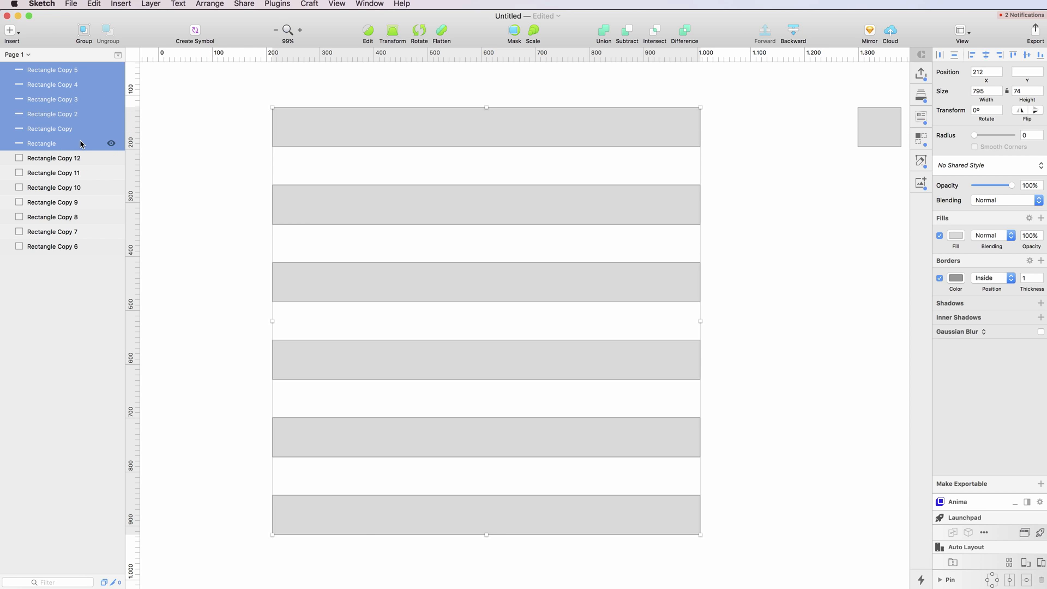
{"action": "mouse_move", "coordinate": [80, 148]}
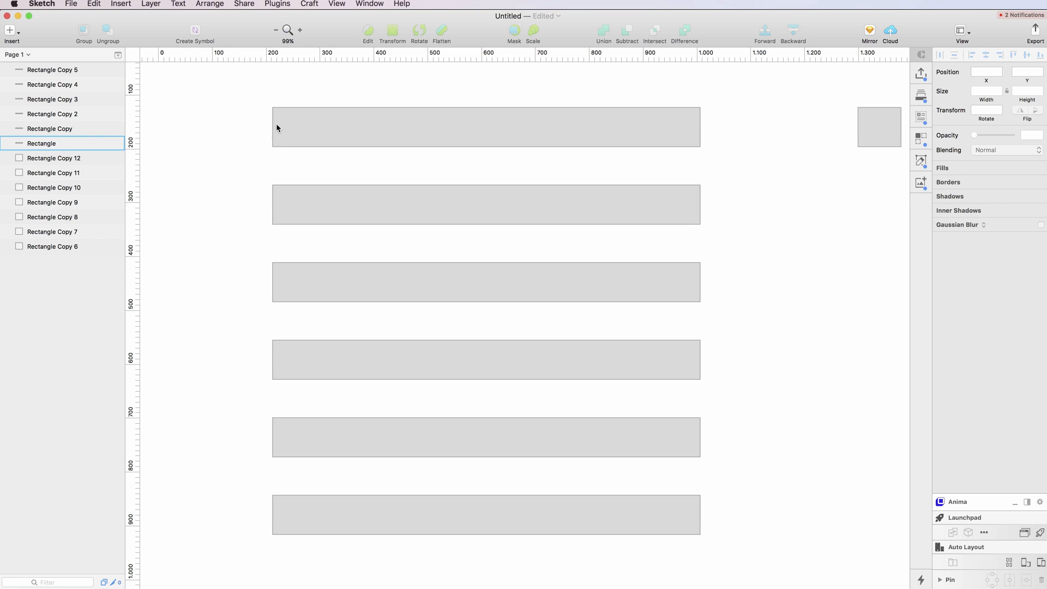
- Select the six stacked wide rectangles and sort their layers by Y-position with SketchCleaner
{"action": "left_click", "coordinate": [406, 127]}
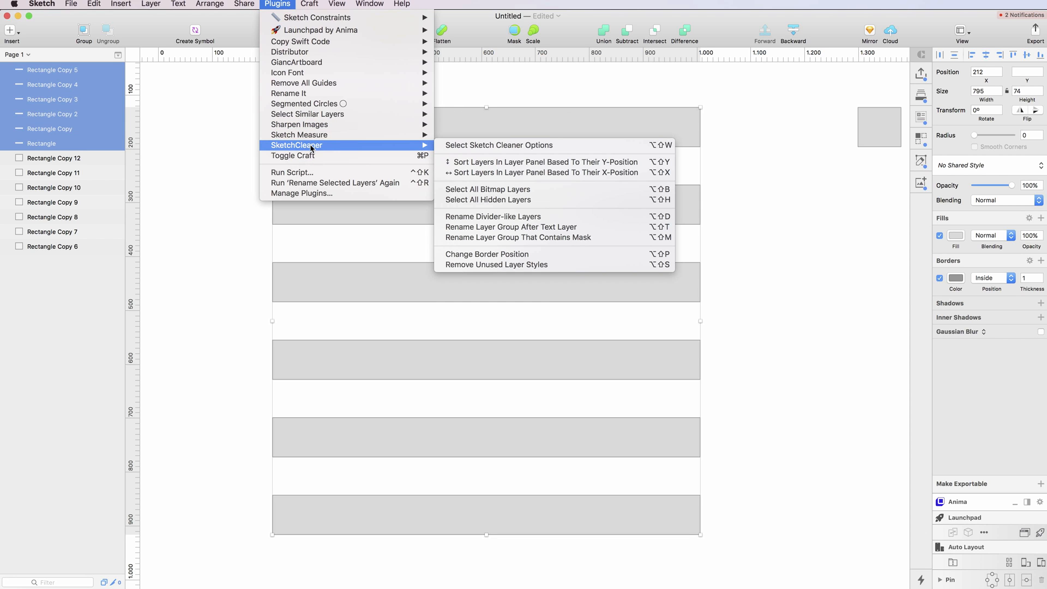
{"action": "mouse_move", "coordinate": [541, 161]}
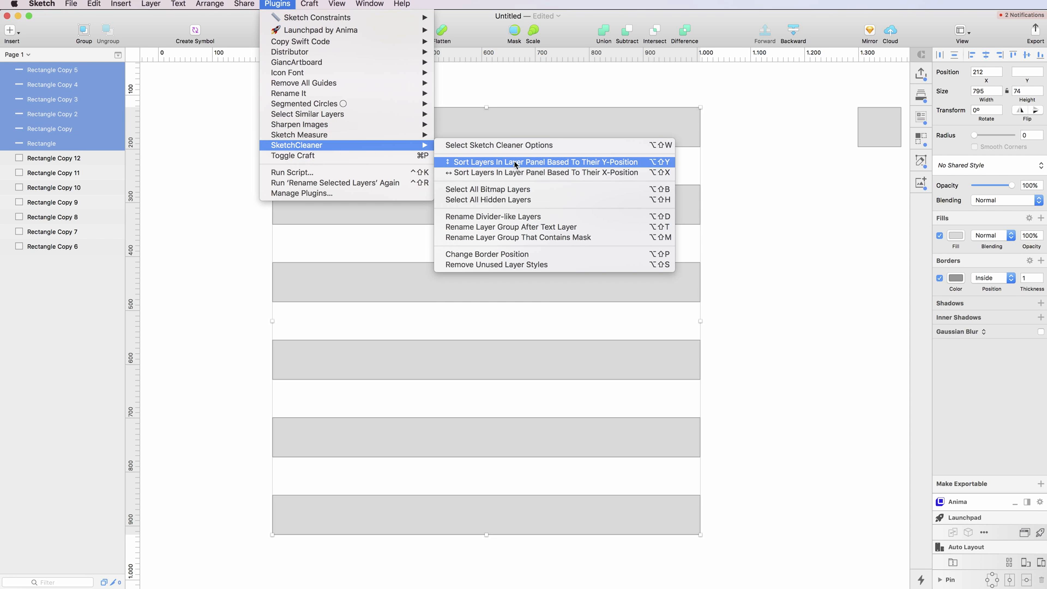
{"action": "mouse_move", "coordinate": [575, 167]}
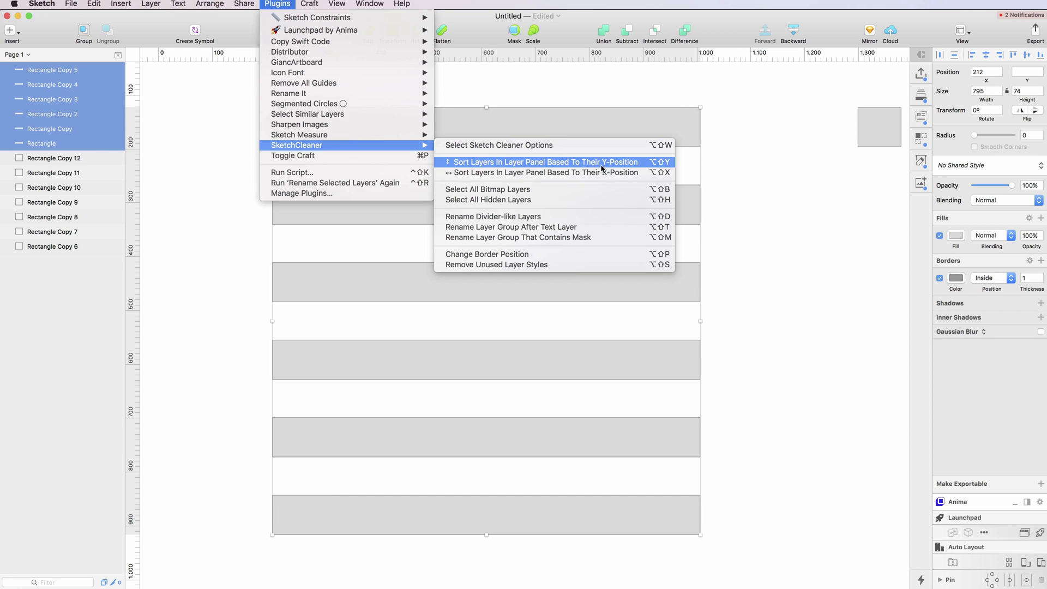
{"action": "left_click", "coordinate": [545, 161]}
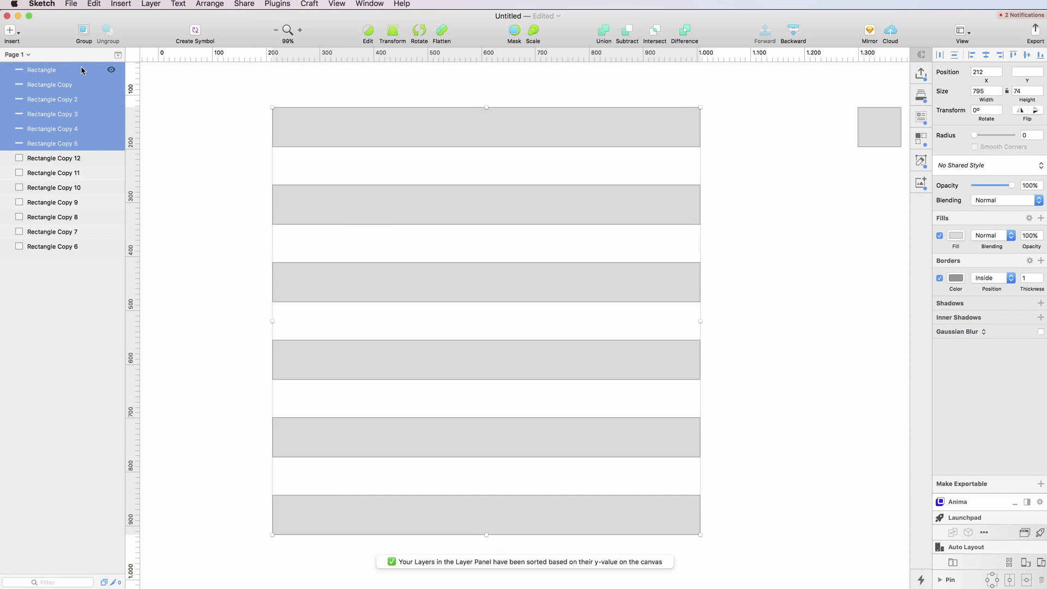
{"action": "mouse_move", "coordinate": [239, 128]}
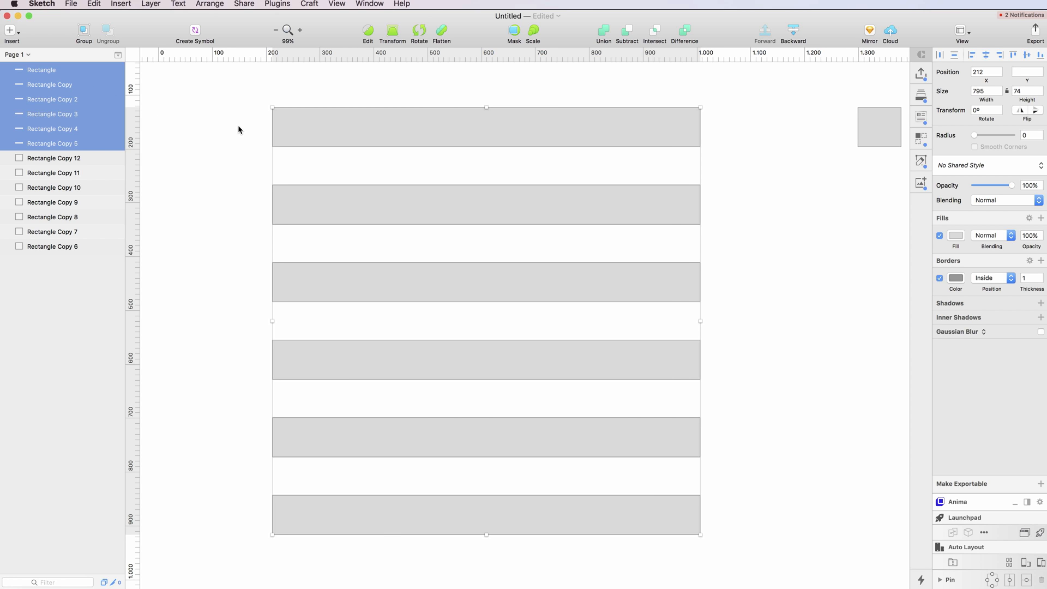
{"action": "scroll", "scroll_direction": "right", "scroll_amount": 3}
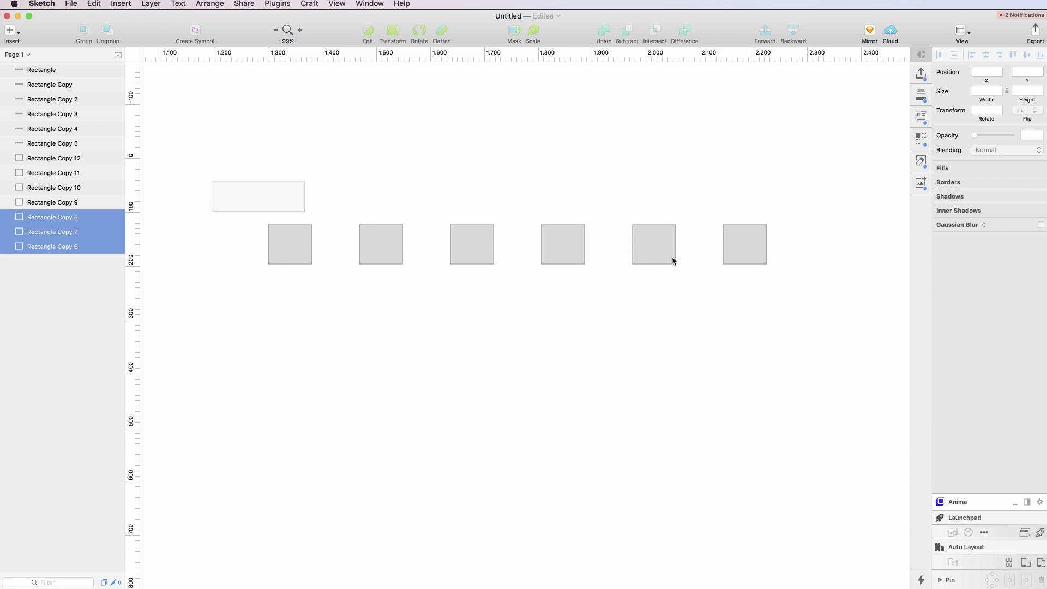
- Sort the small square layers by X-position using SketchCleaner's Sort Layers plugin command
{"action": "left_click", "coordinate": [277, 4]}
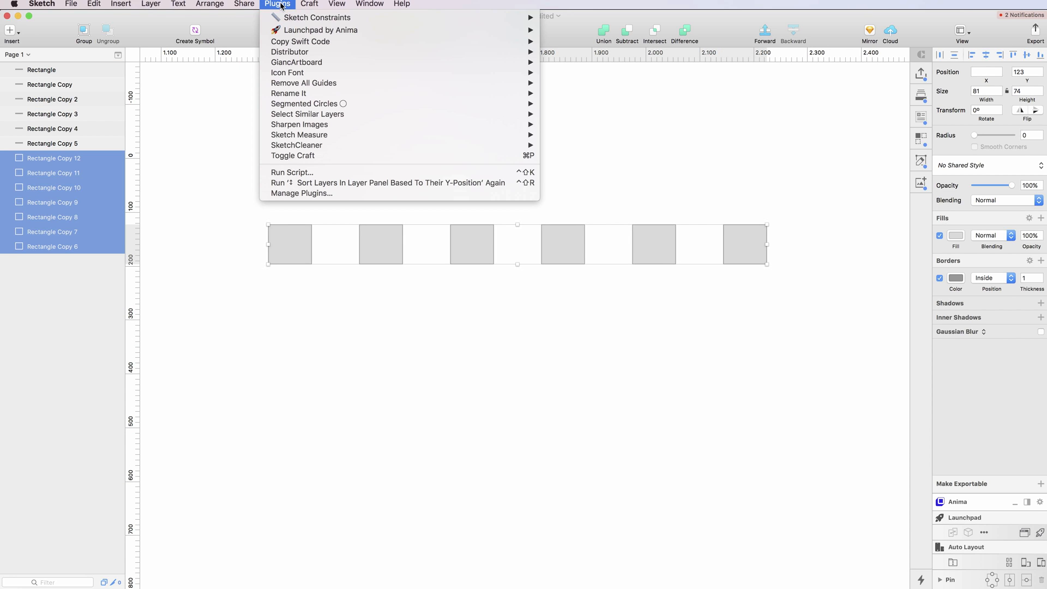
{"action": "mouse_move", "coordinate": [297, 145]}
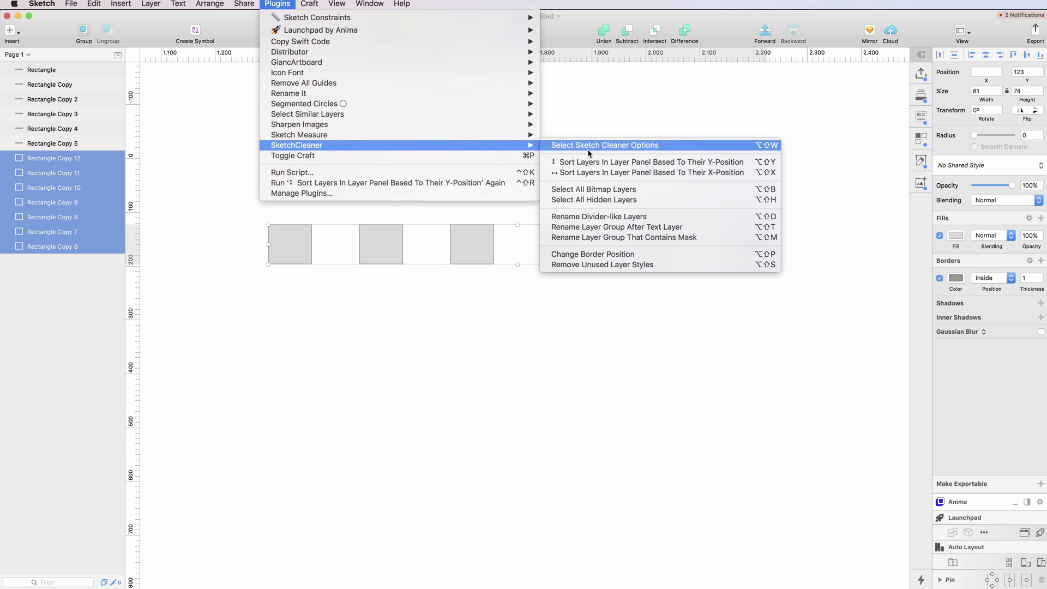
{"action": "mouse_move", "coordinate": [644, 173]}
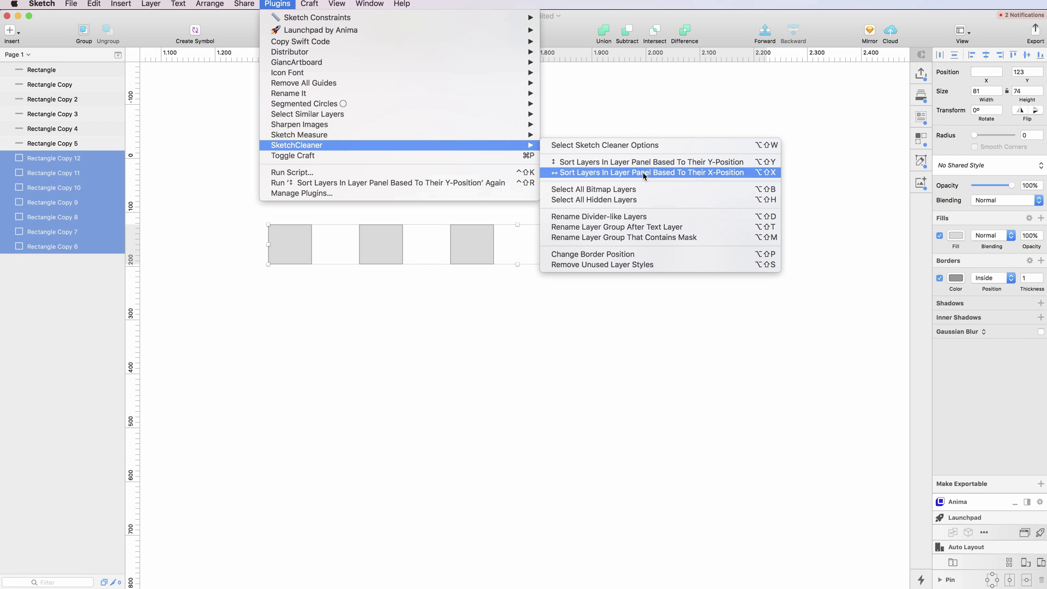
{"action": "left_click", "coordinate": [651, 172]}
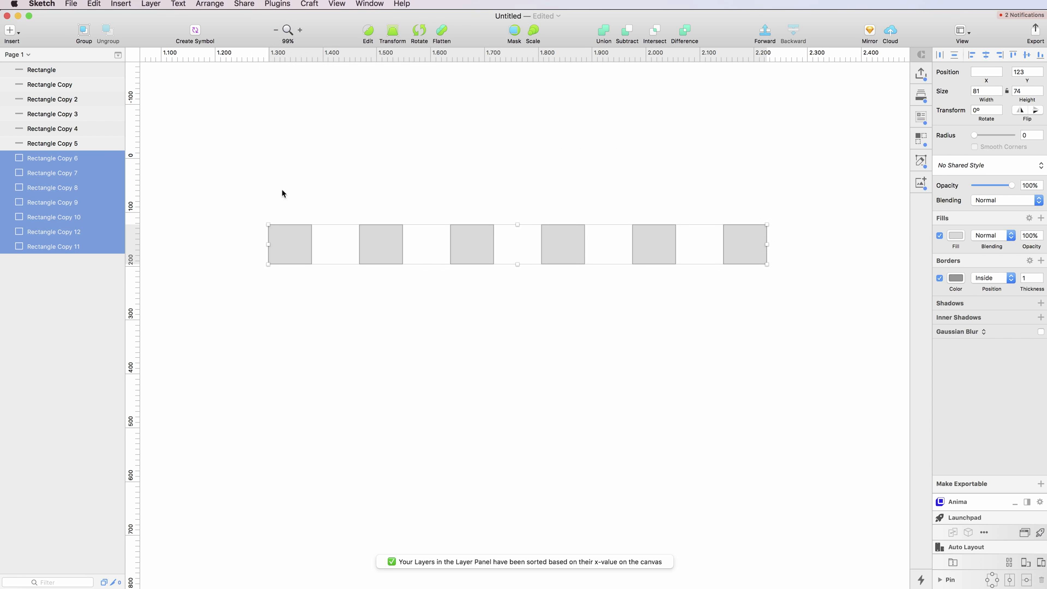
{"action": "mouse_move", "coordinate": [272, 10]}
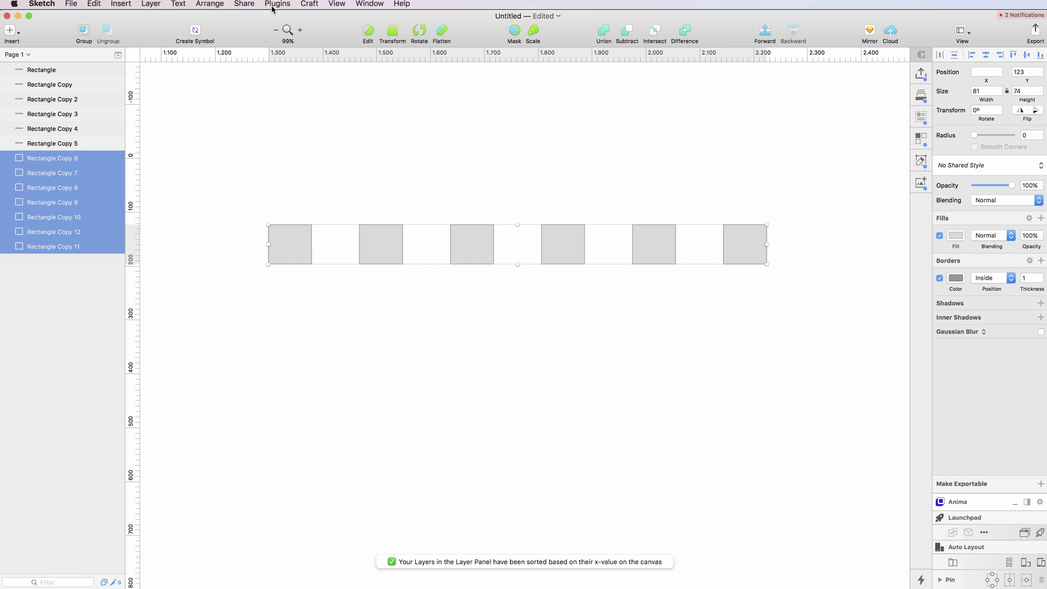
- Rename the selected square layers 1 to 7 with Rename It's ascending numeric pattern
{"action": "left_click", "coordinate": [276, 4]}
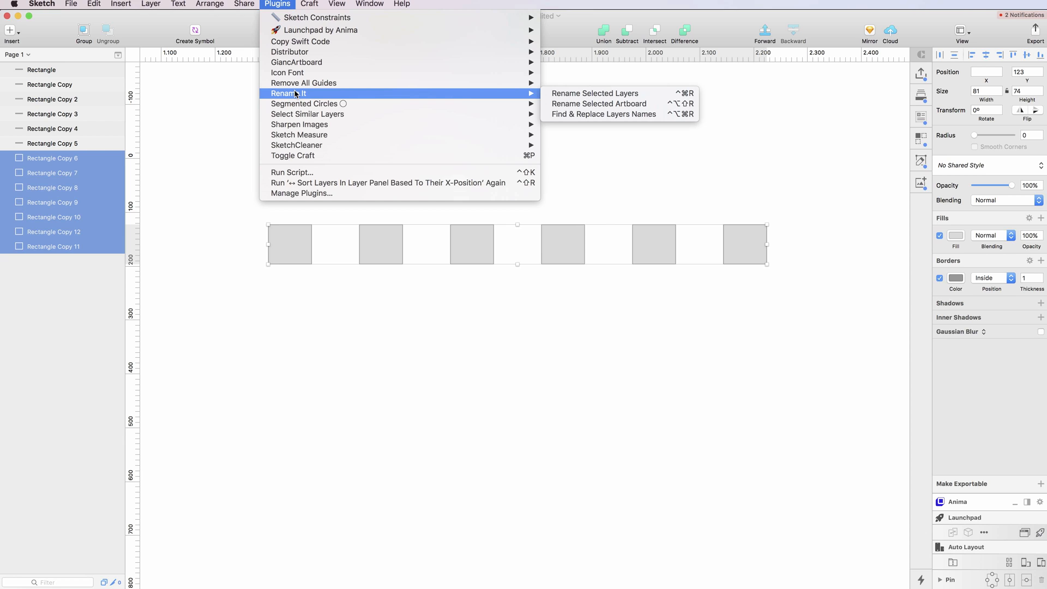
{"action": "mouse_move", "coordinate": [304, 95]}
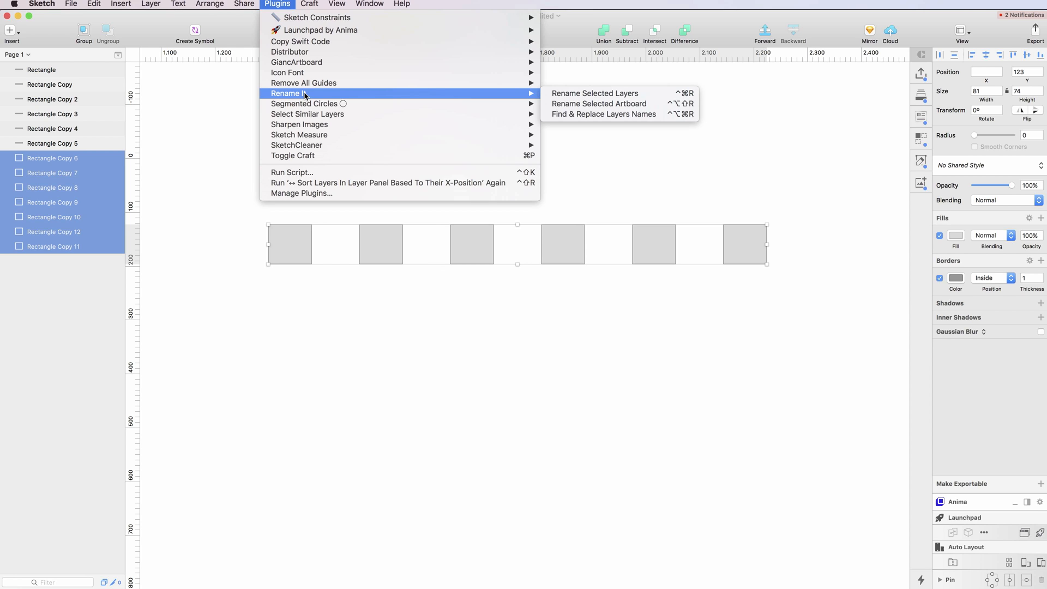
{"action": "left_click", "coordinate": [593, 93]}
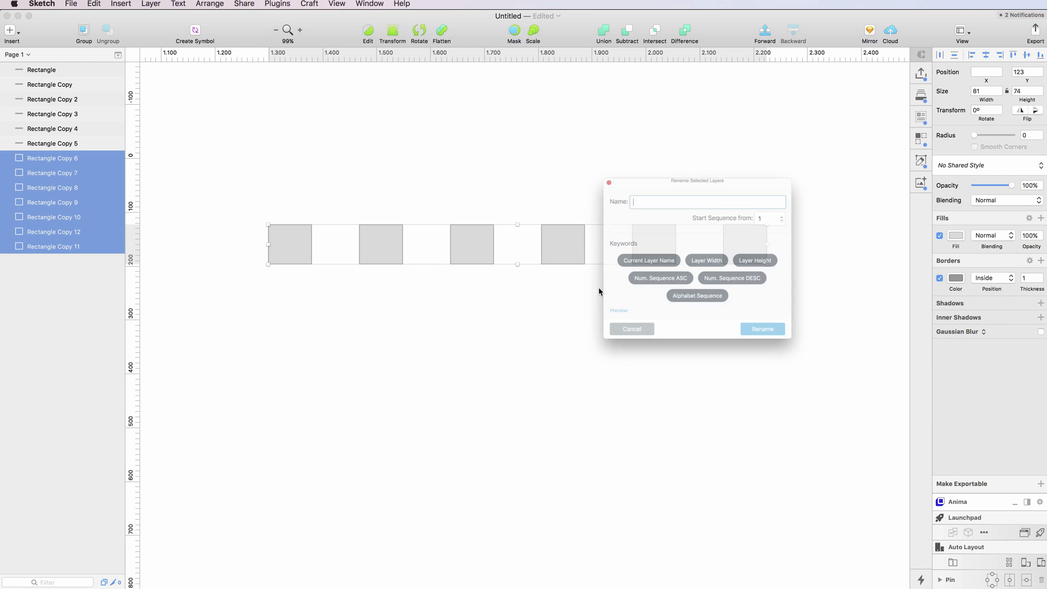
{"action": "left_click", "coordinate": [761, 328]}
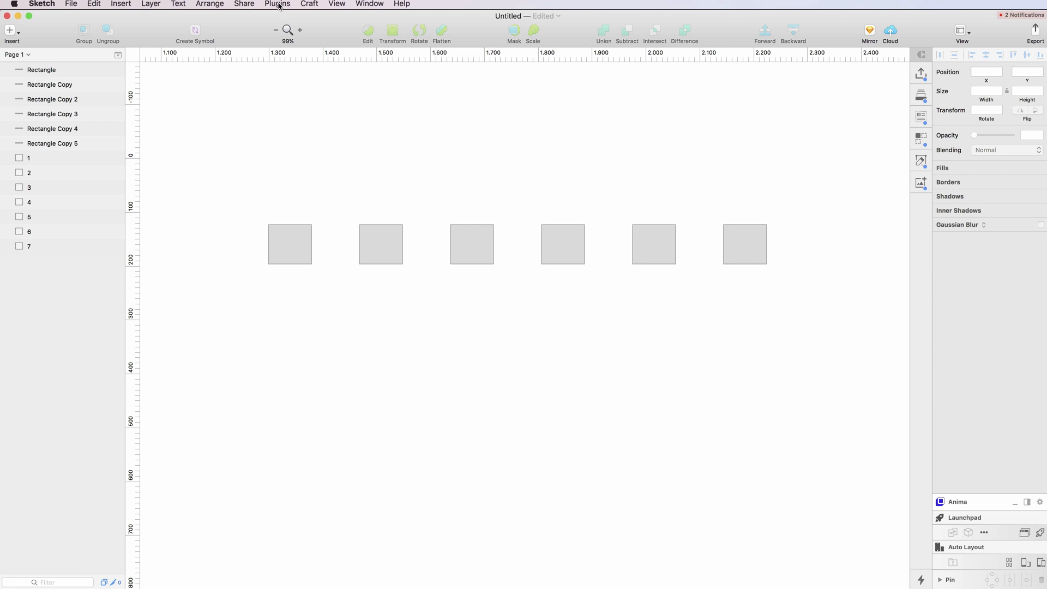
- Run SketchCleaner's Y-position layer sort again on the wide rectangles
{"action": "left_click", "coordinate": [277, 4]}
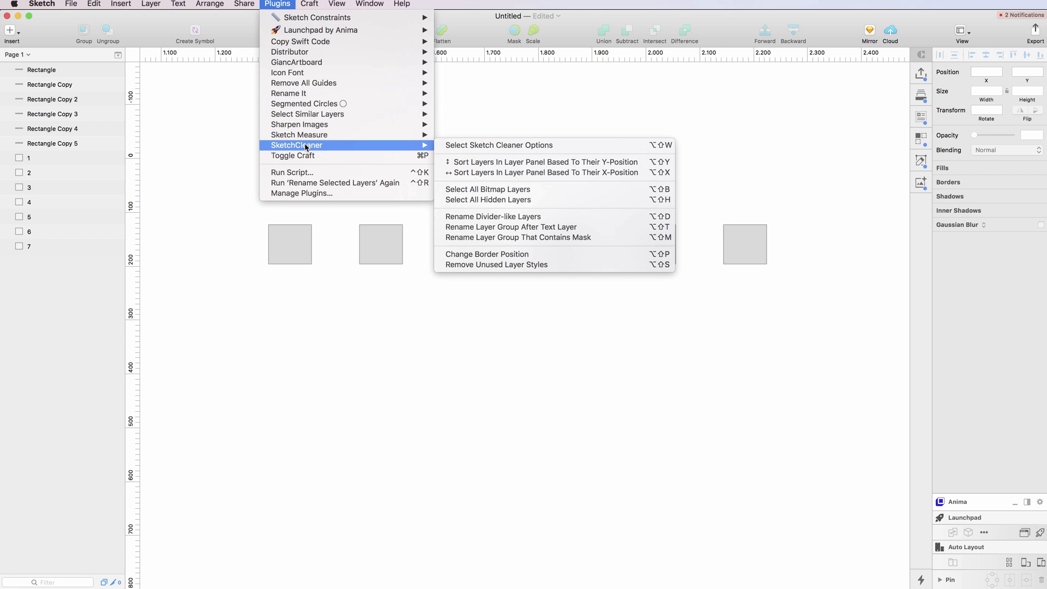
{"action": "mouse_move", "coordinate": [485, 234]}
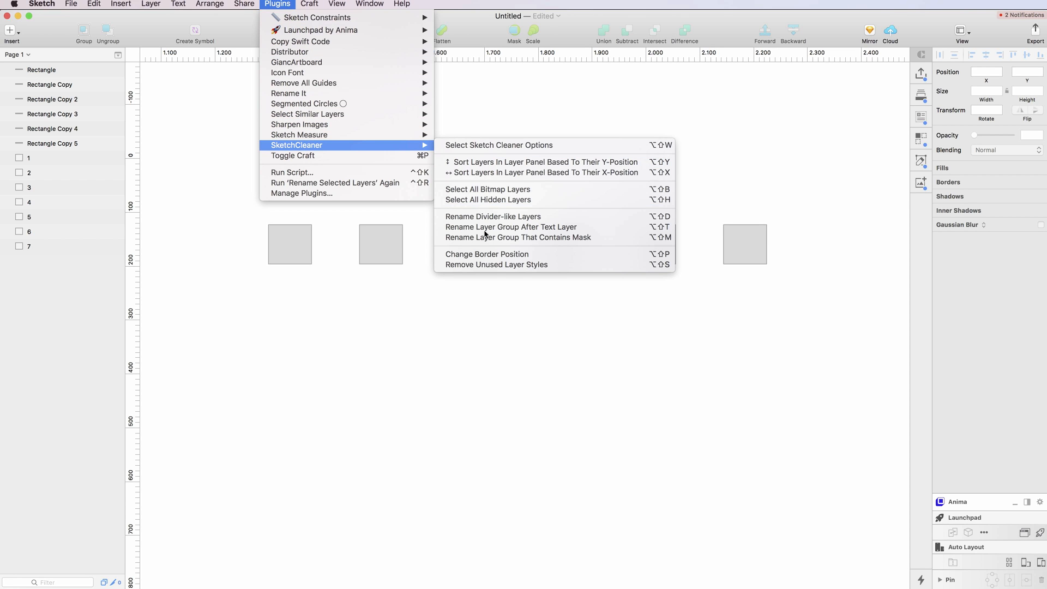
{"action": "mouse_move", "coordinate": [541, 162]}
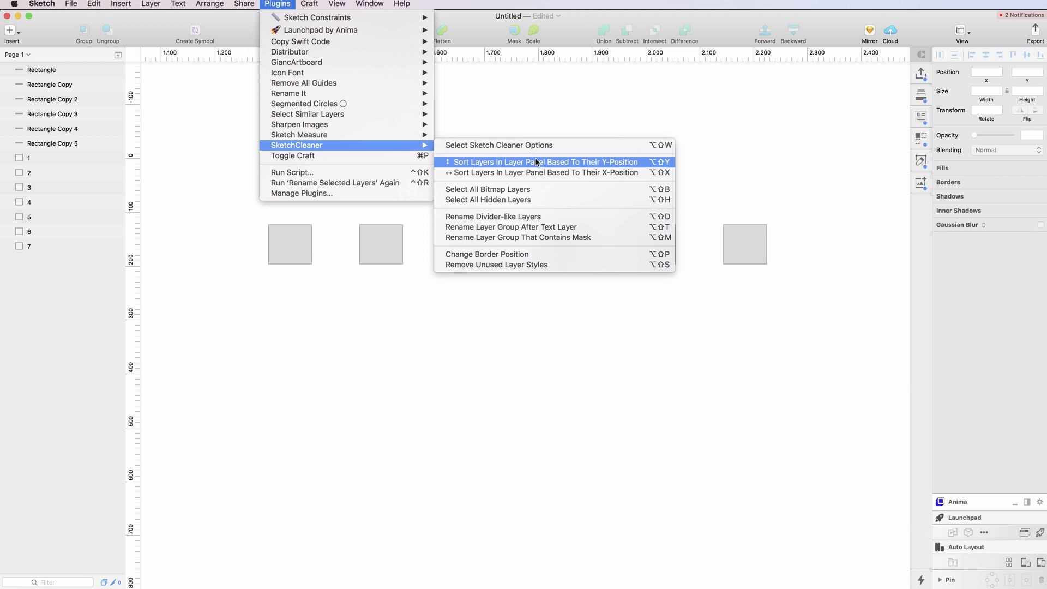
{"action": "left_click", "coordinate": [542, 172]}
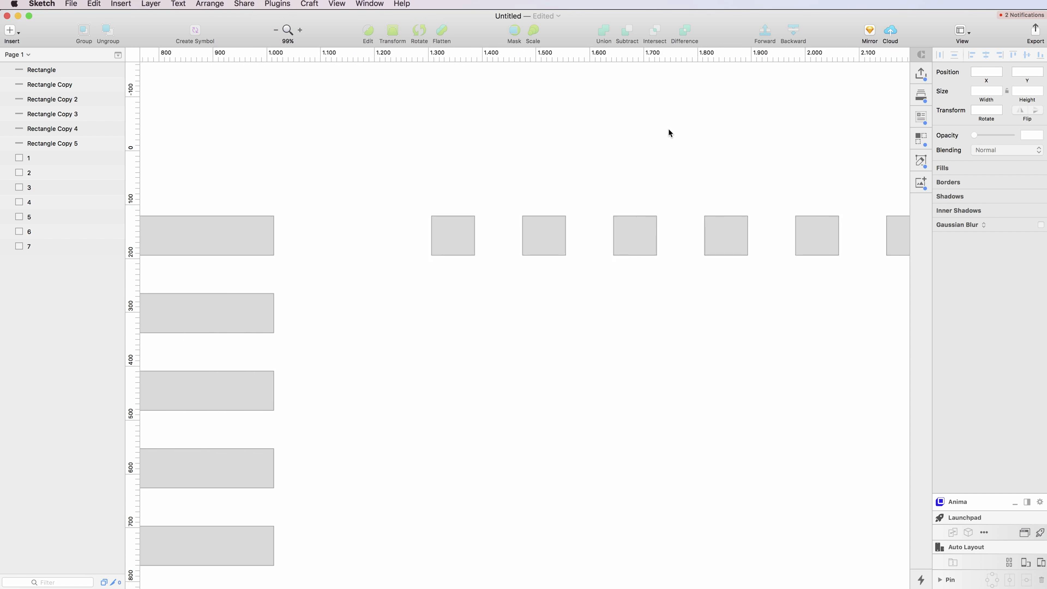
{"action": "scroll", "scroll_direction": "left", "scroll_amount": 3}
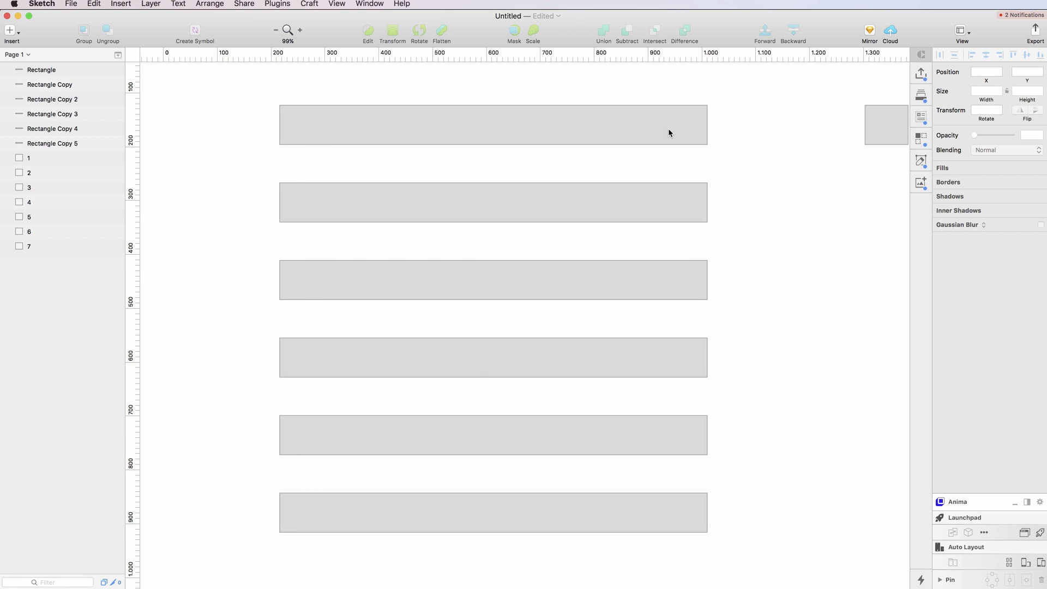
{"action": "scroll", "scroll_direction": "left", "scroll_amount": 3}
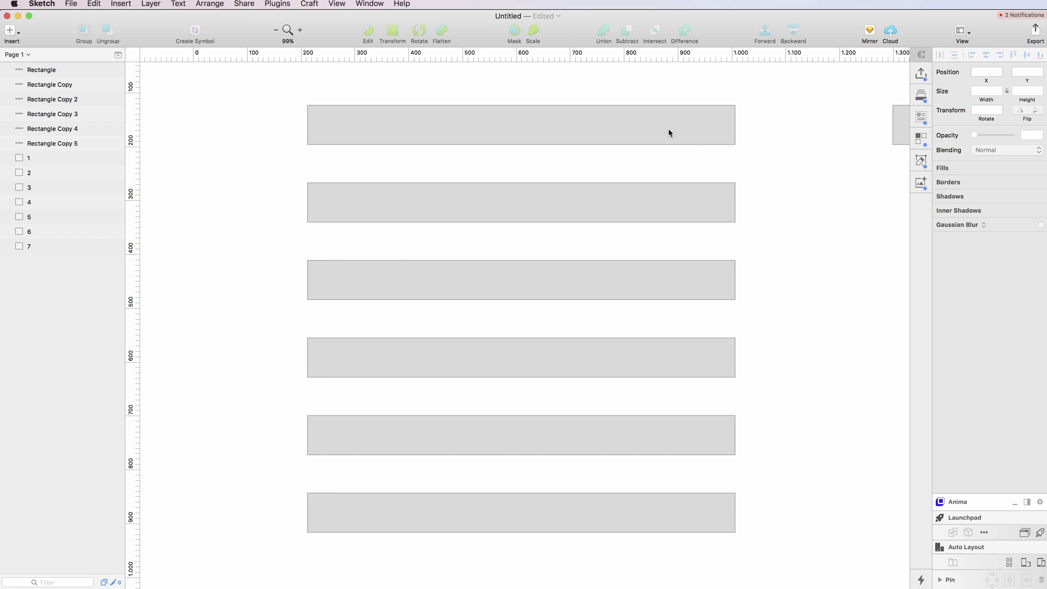
{"action": "mouse_move", "coordinate": [795, 146]}
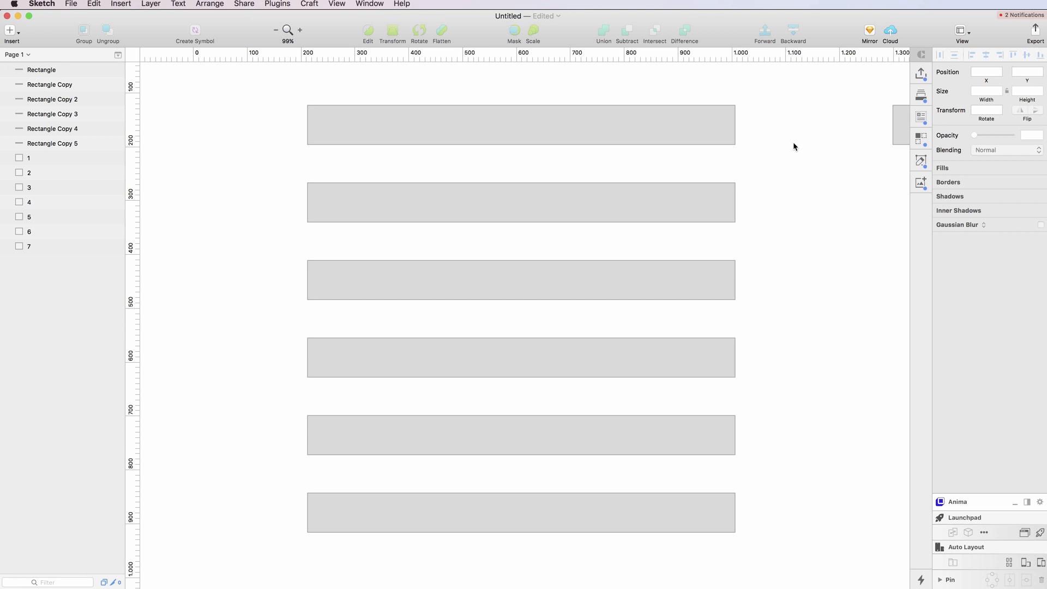
{"action": "mouse_move", "coordinate": [807, 251]}
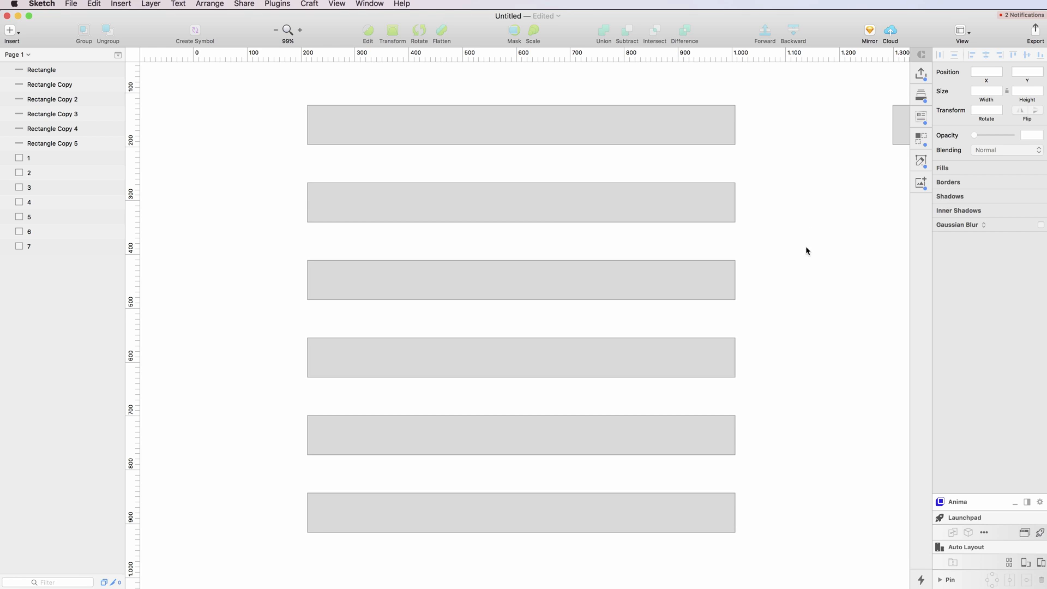
{"action": "mouse_move", "coordinate": [807, 158]}
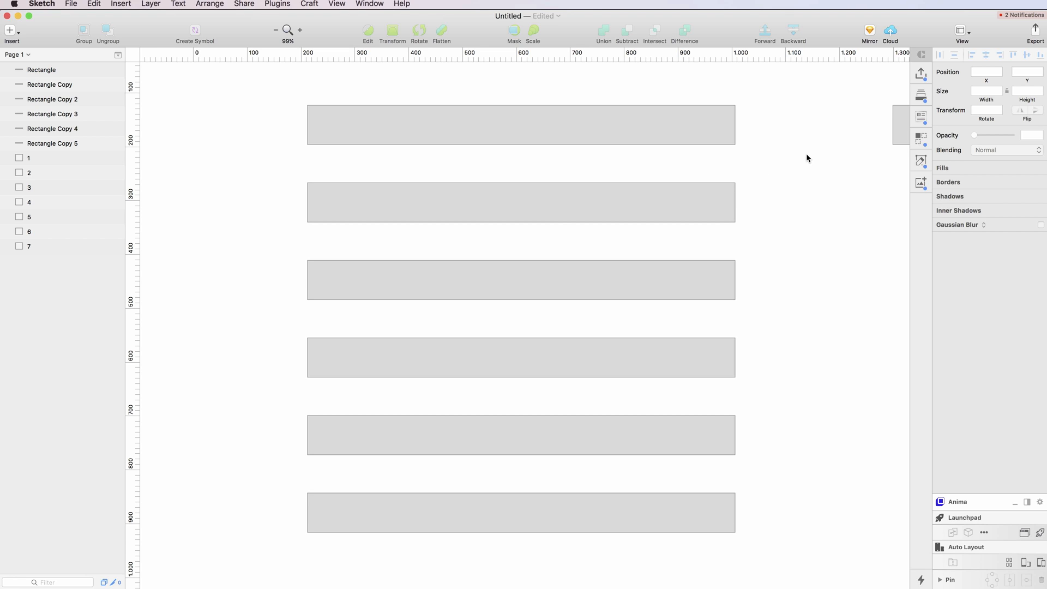